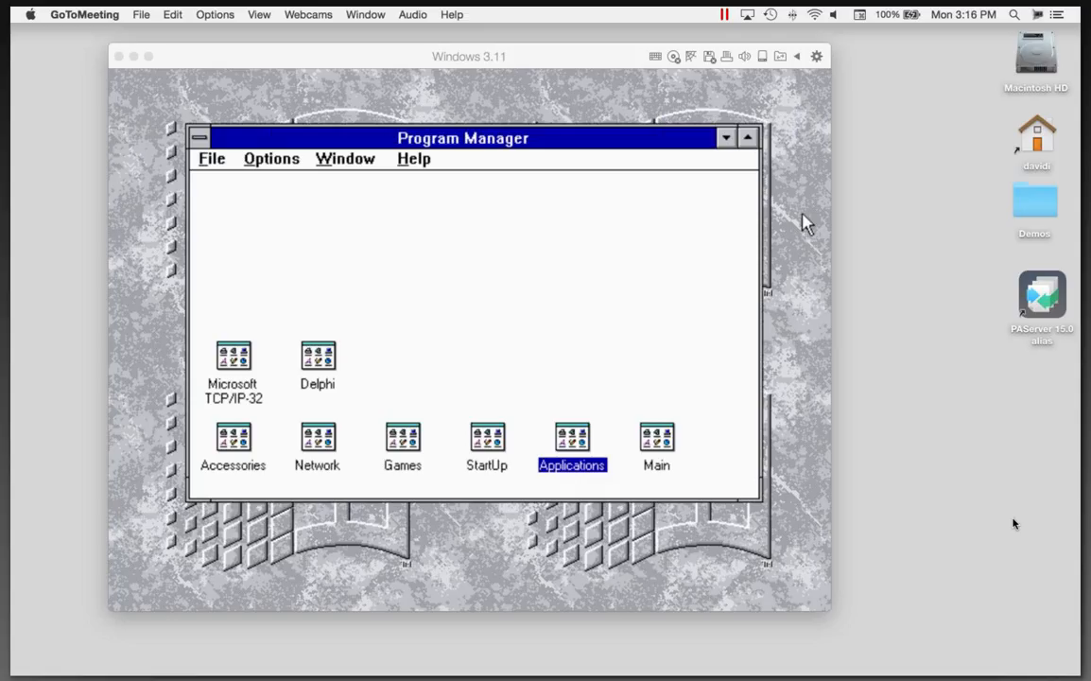
mouse_move(923, 304)
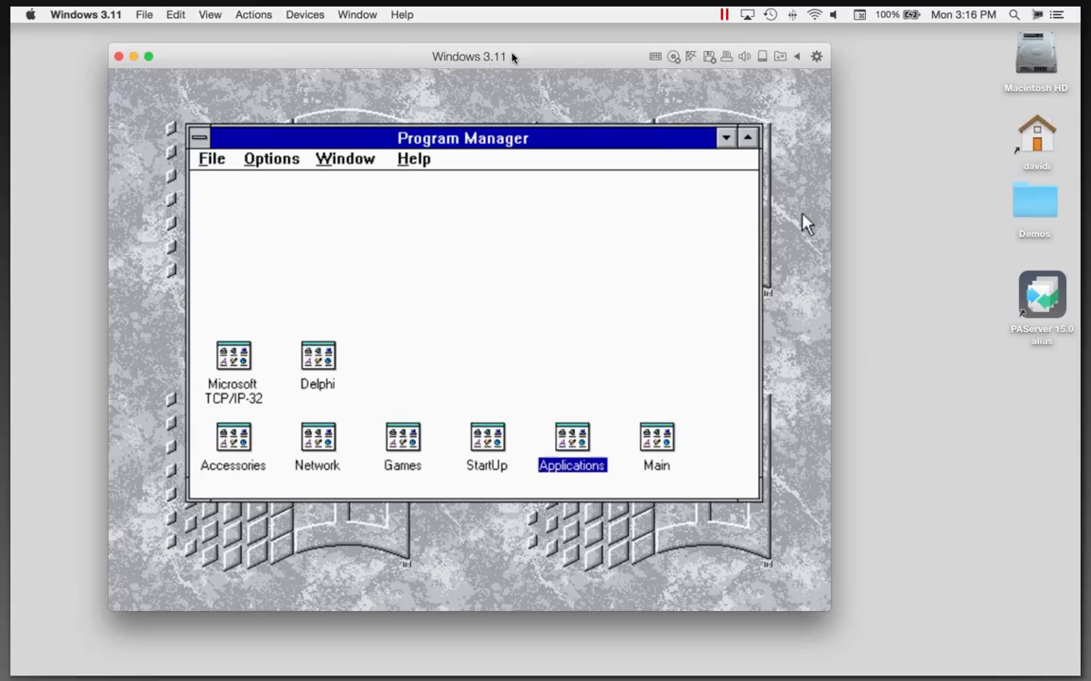
mouse_move(316, 367)
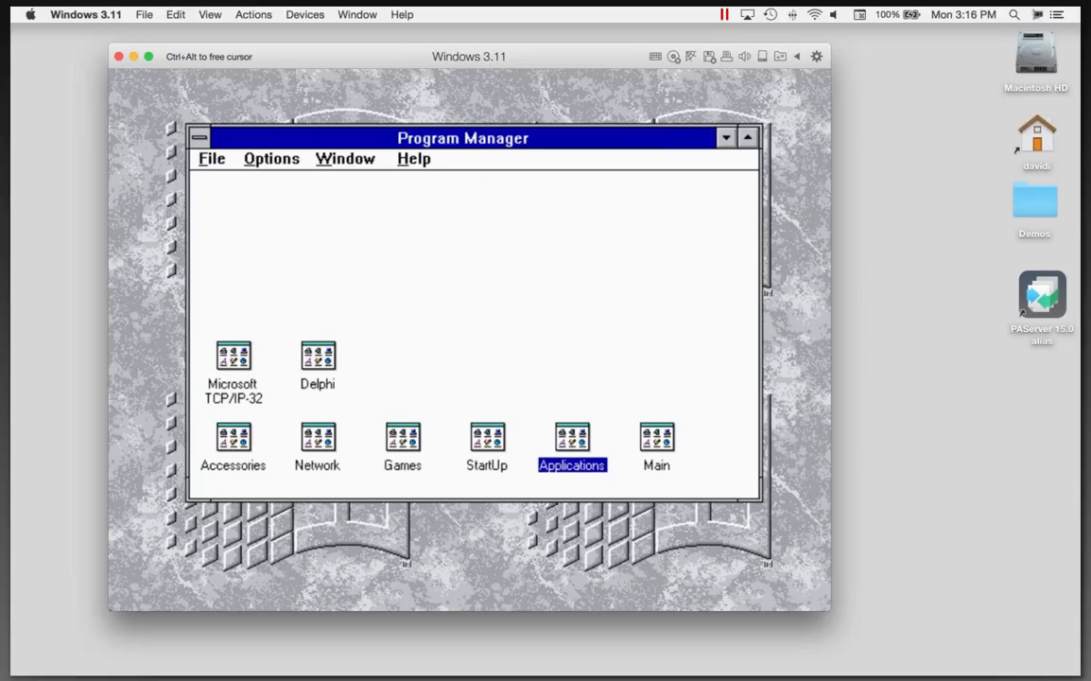
Launch Delphi from the Delphi program group in Program Manager.
double_click(317, 357)
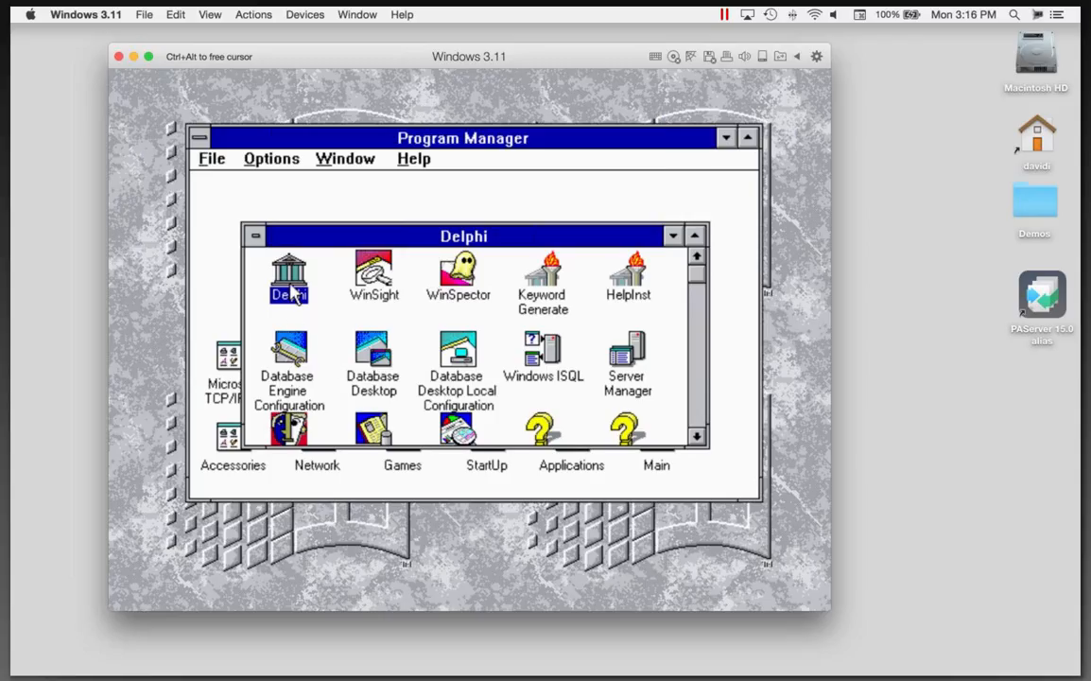
double_click(287, 274)
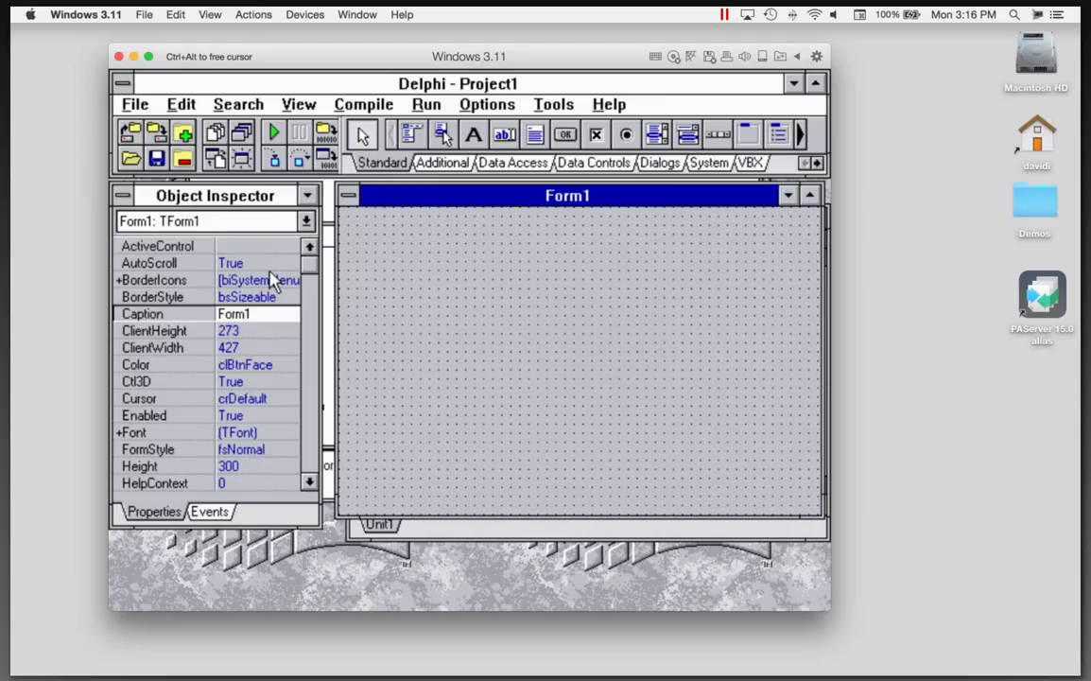
mouse_move(382, 239)
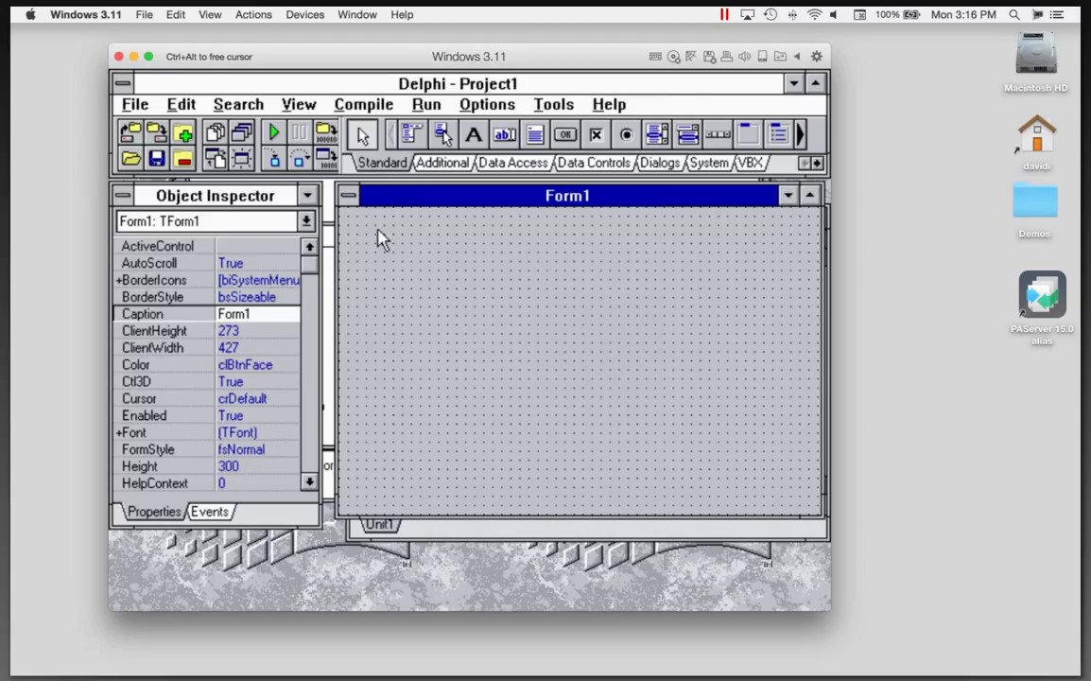
mouse_move(624, 115)
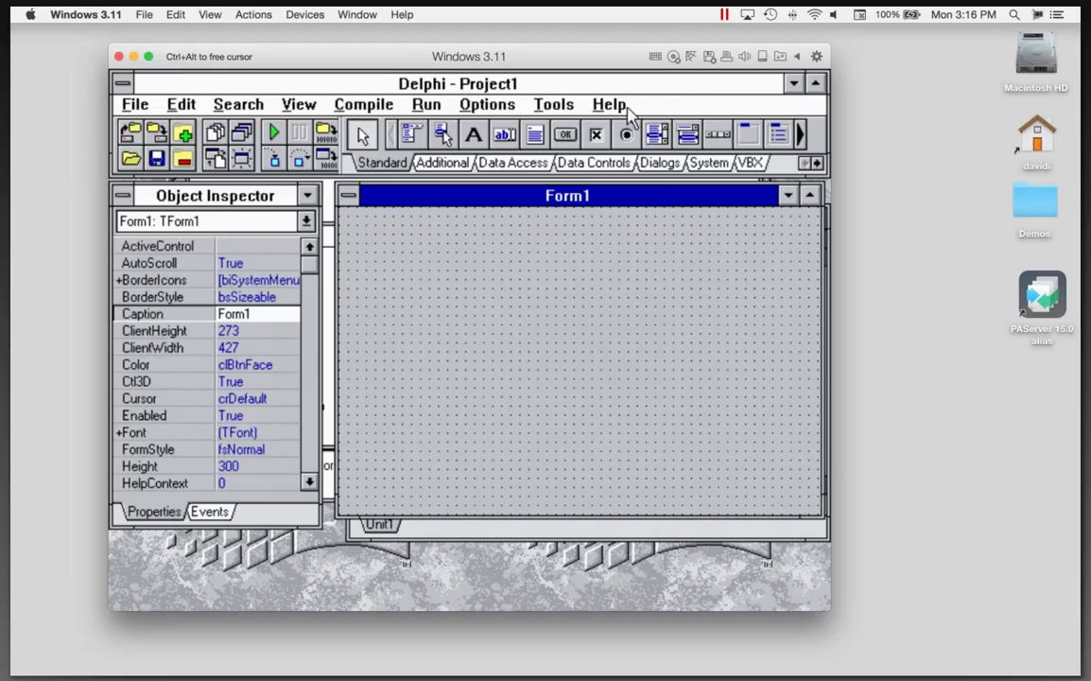
Show the About Delphi box from the Help menu.
click(609, 104)
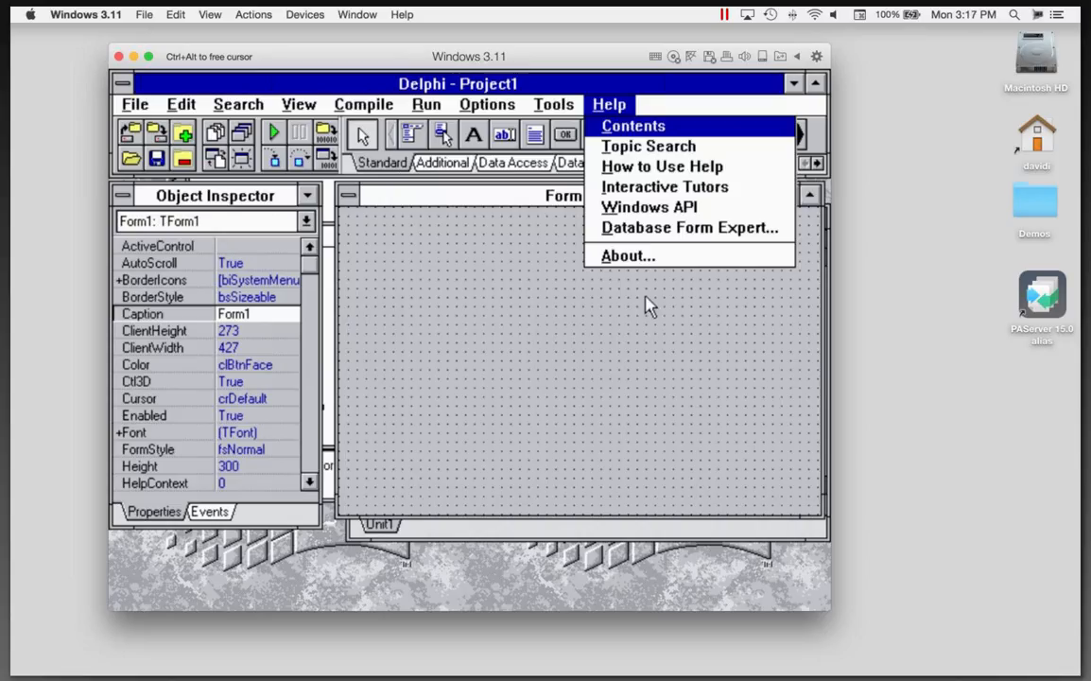
click(628, 255)
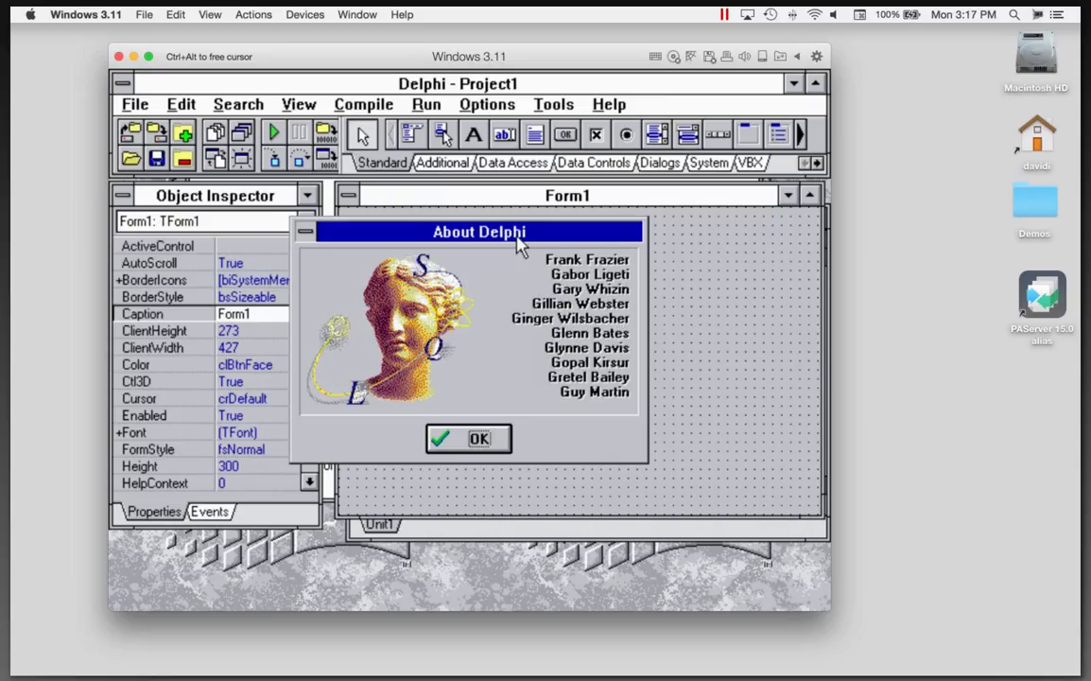
Close the About Delphi box to return to the blank Form1.
click(469, 439)
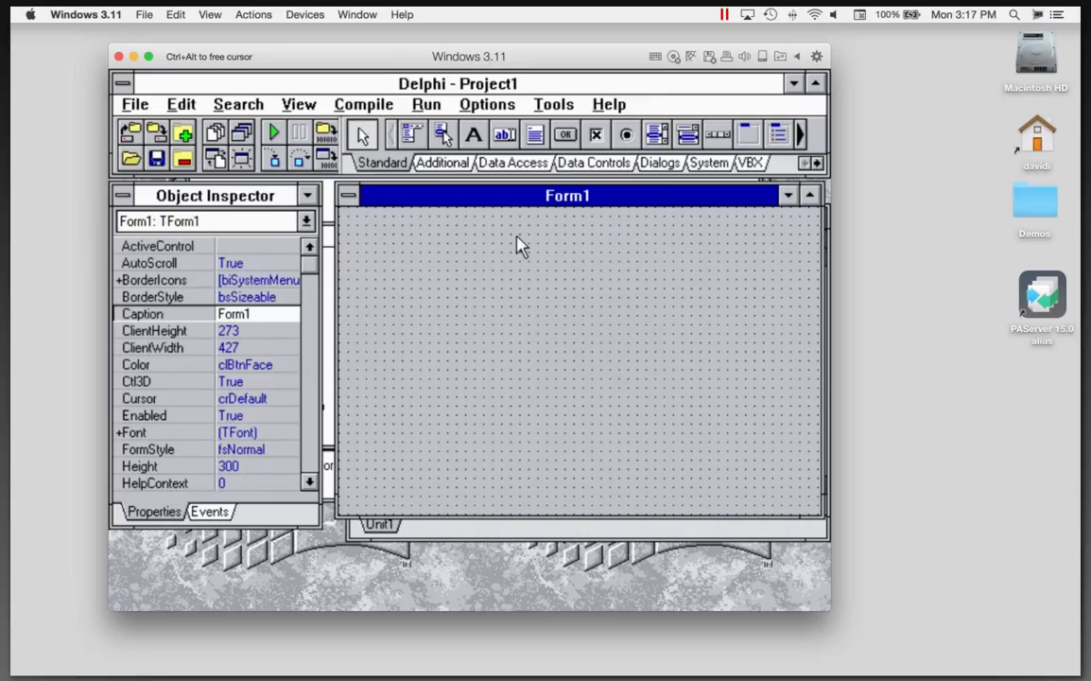
mouse_move(216, 159)
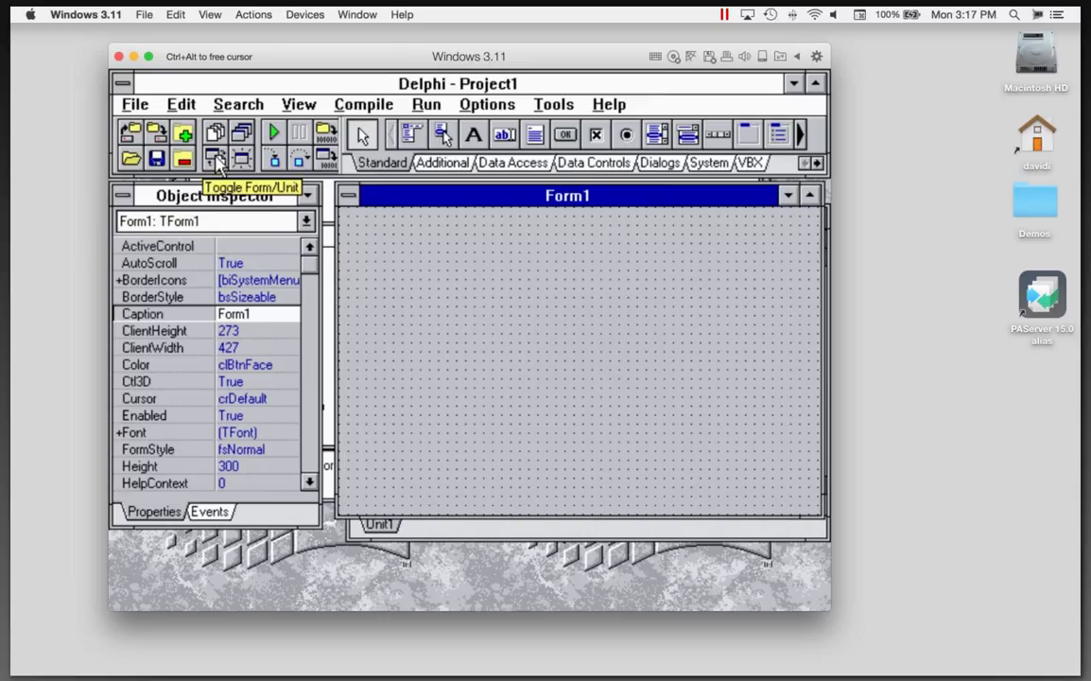
mouse_move(301, 159)
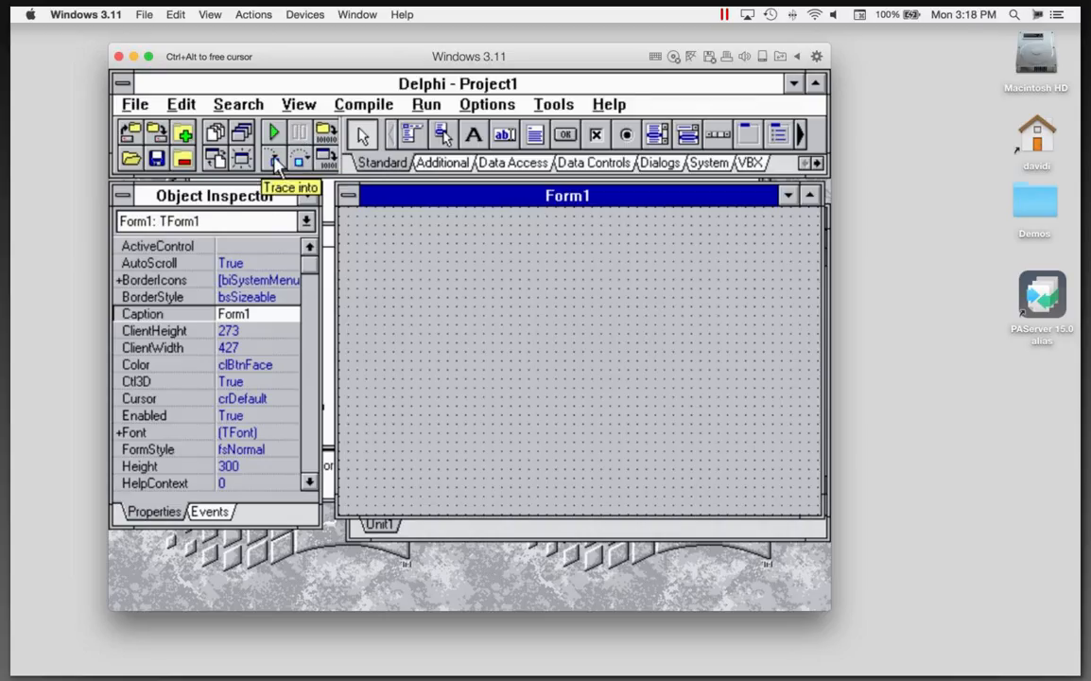
mouse_move(439, 136)
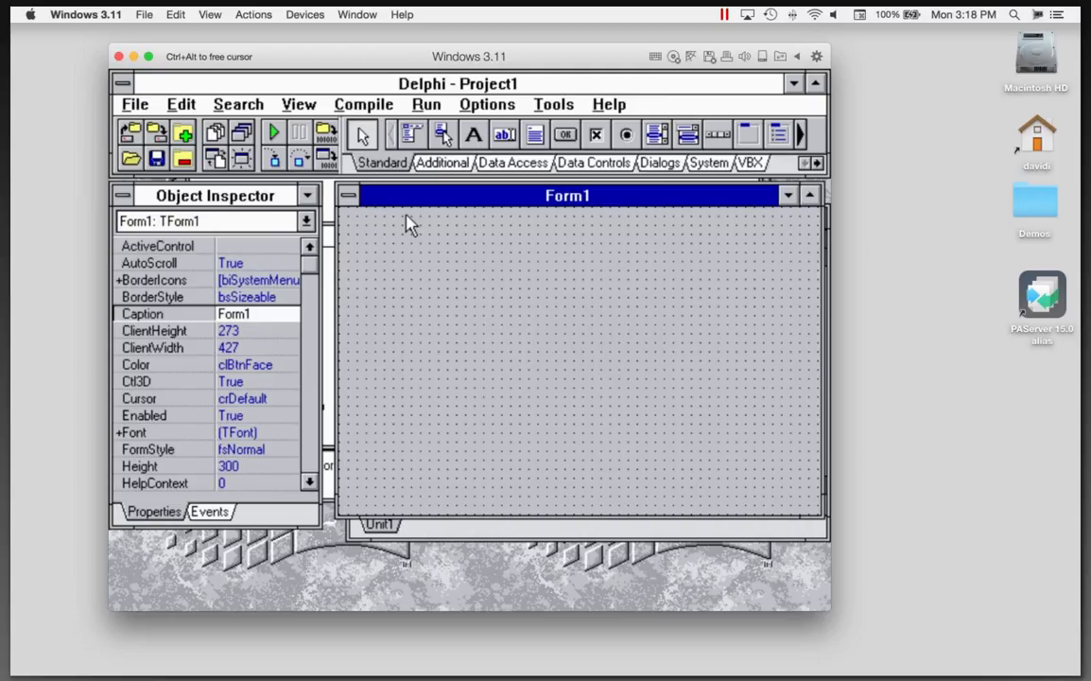
Set Form1's Caption to 'My First Delphi 1 App' in the Object Inspector.
click(257, 314)
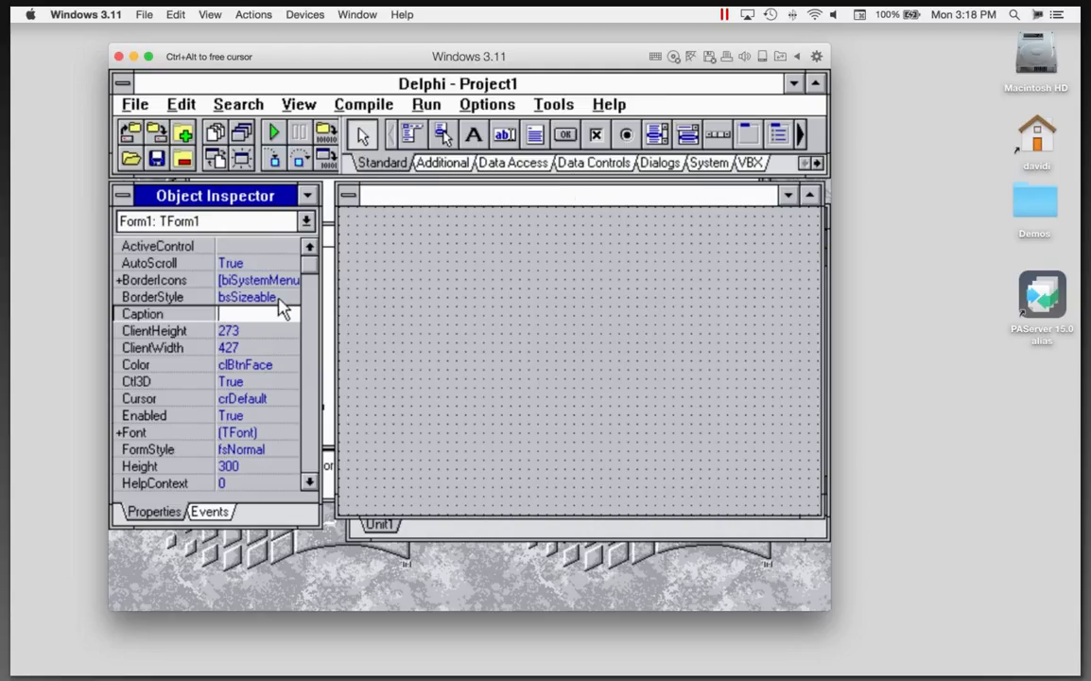
text(My Flr)
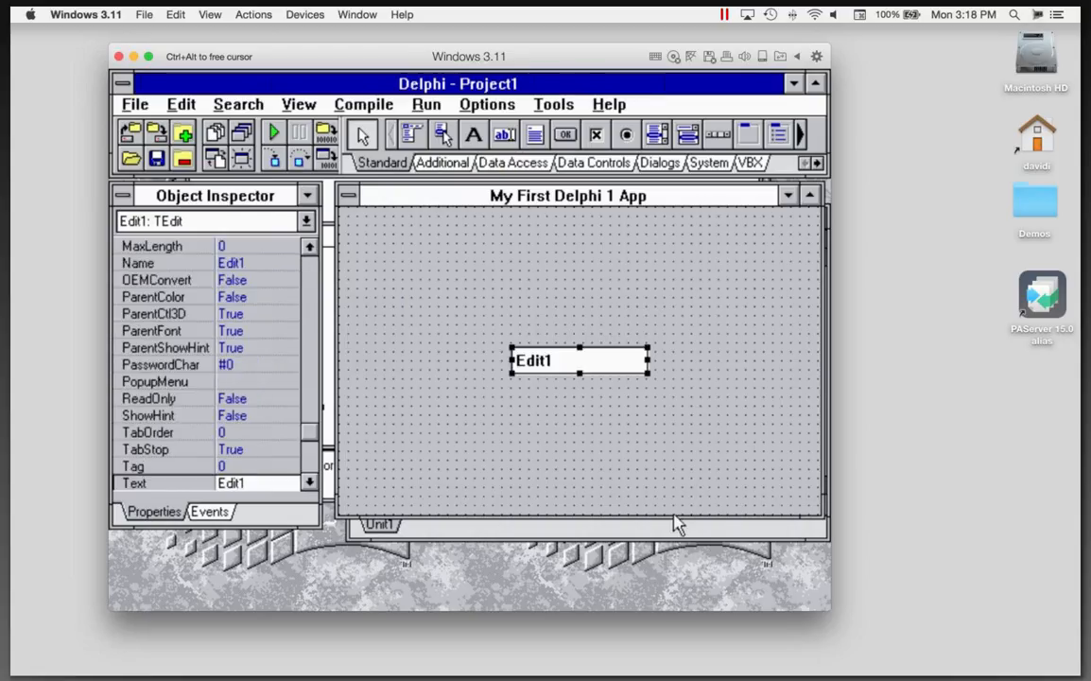
mouse_move(559, 212)
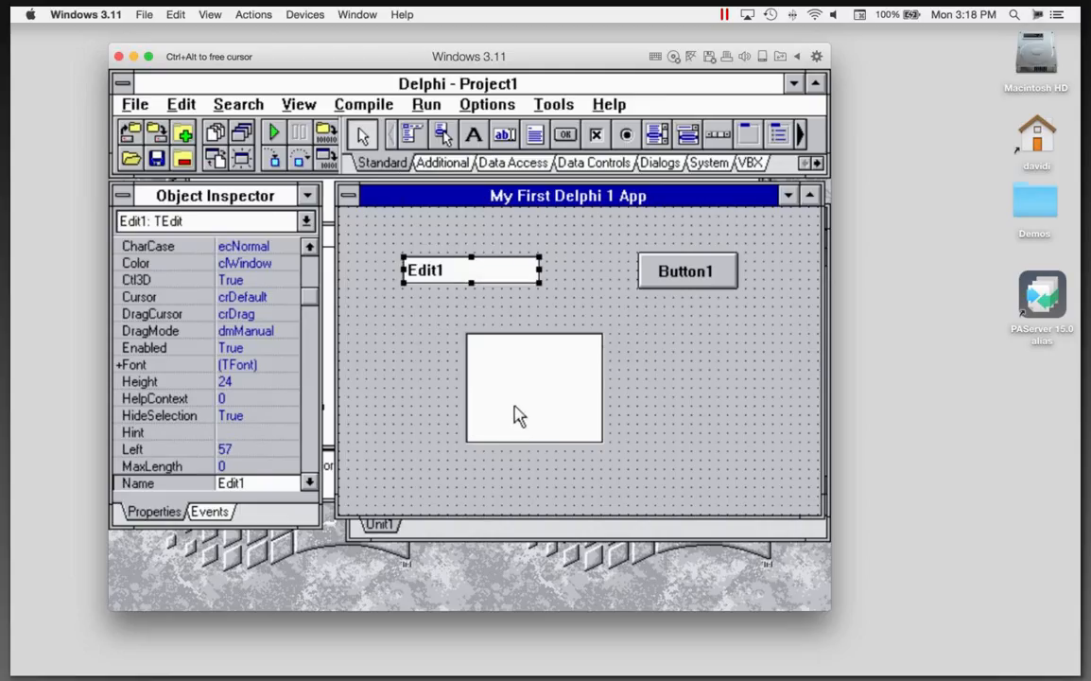
Select Button1 on the form and set its Caption to 'Add'.
click(532, 390)
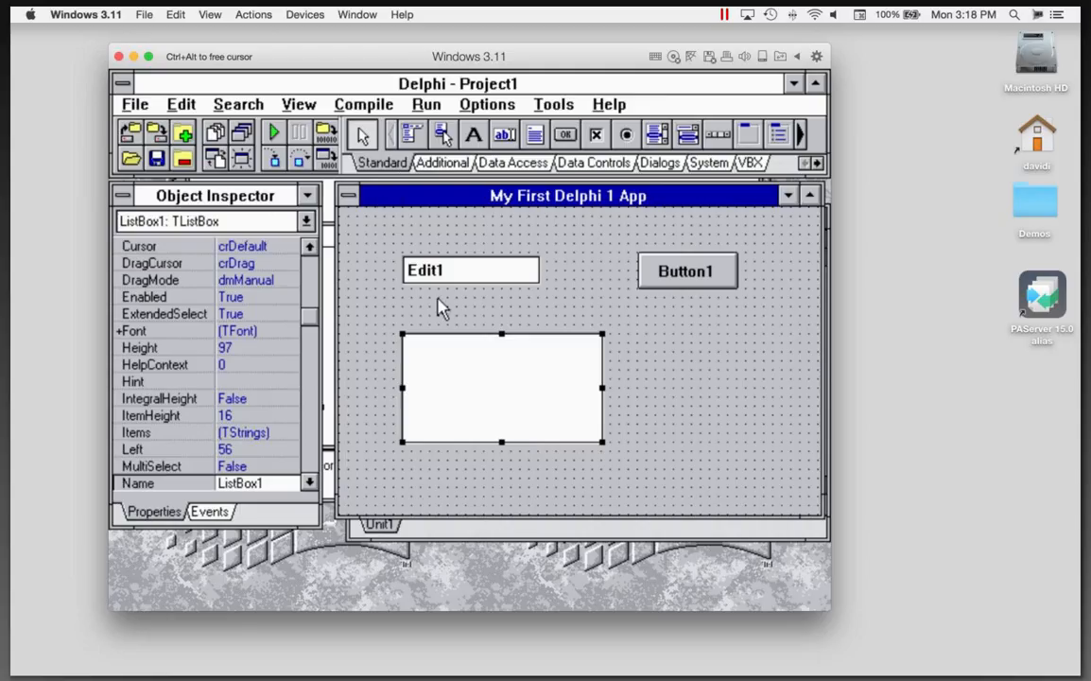
click(469, 269)
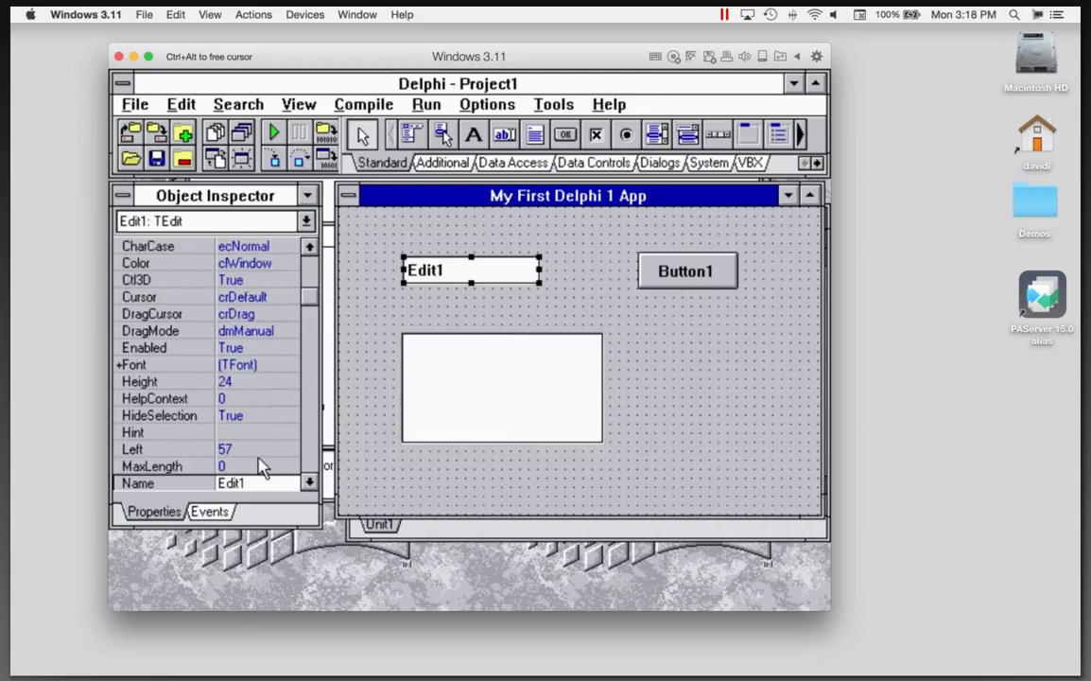
mouse_move(282, 439)
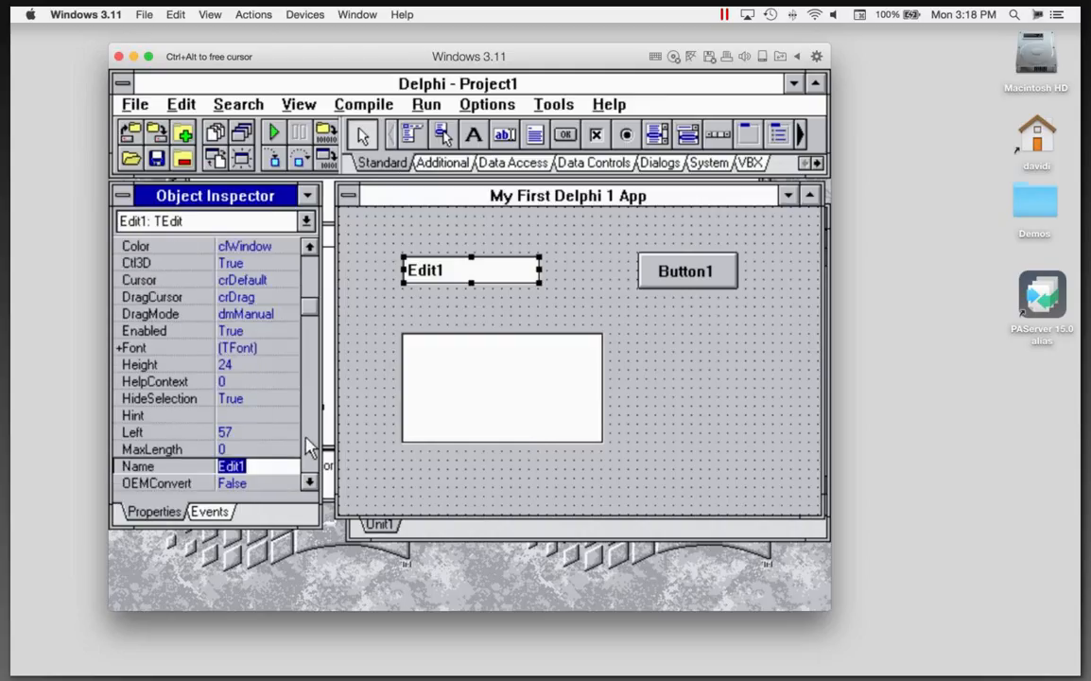
scroll(down, 3)
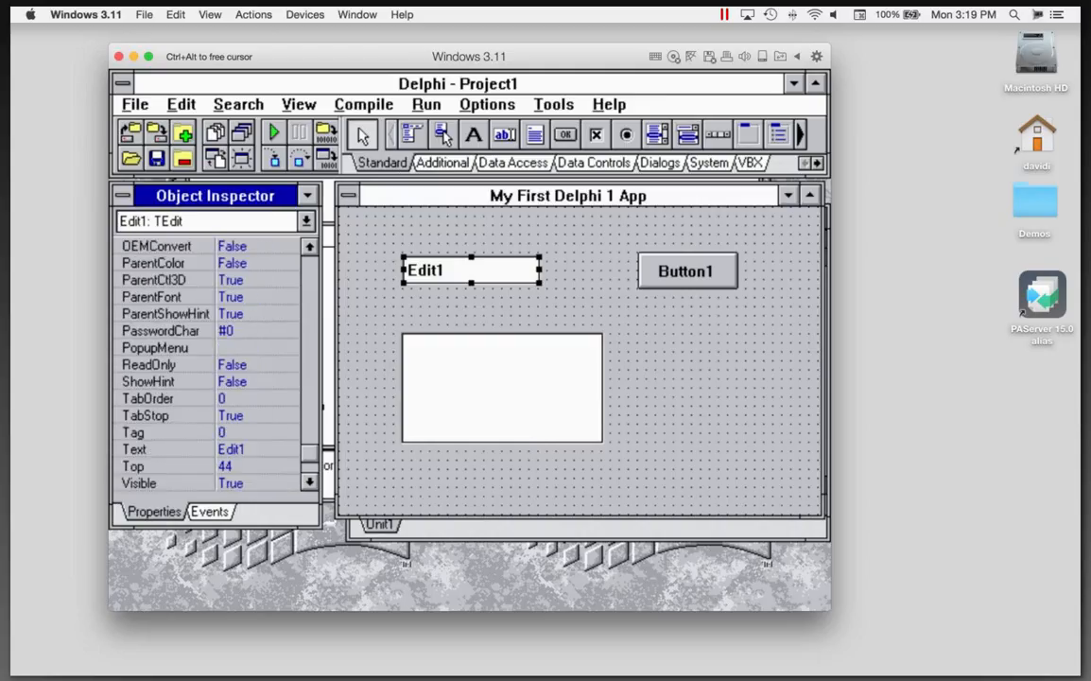
mouse_move(288, 461)
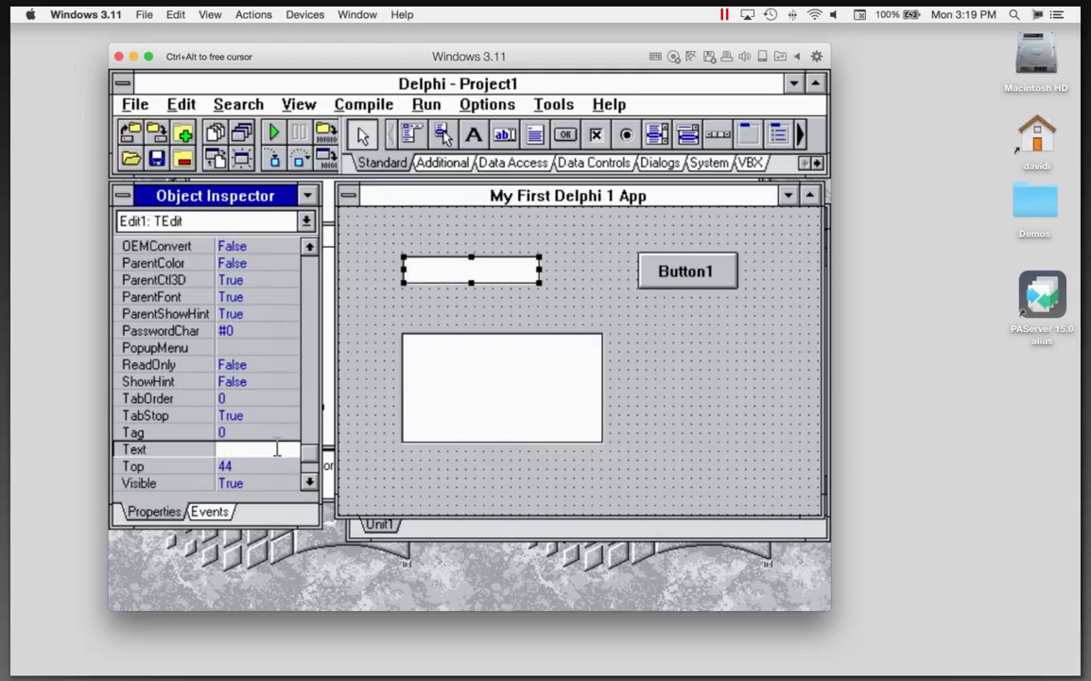
mouse_move(360, 446)
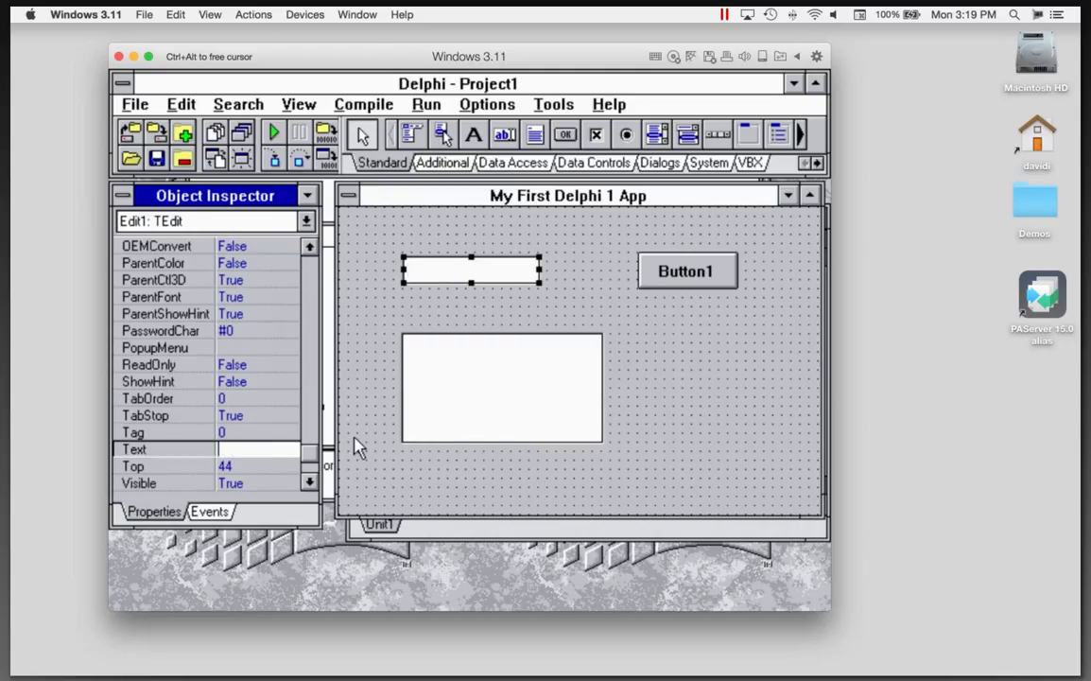
click(689, 272)
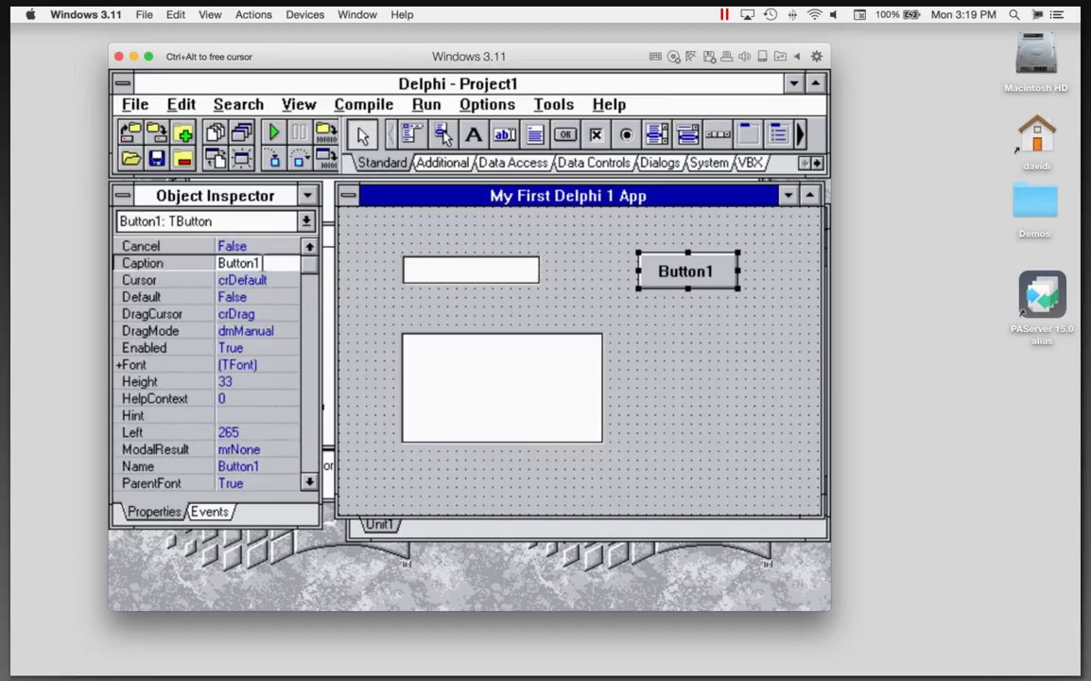
text(Add)
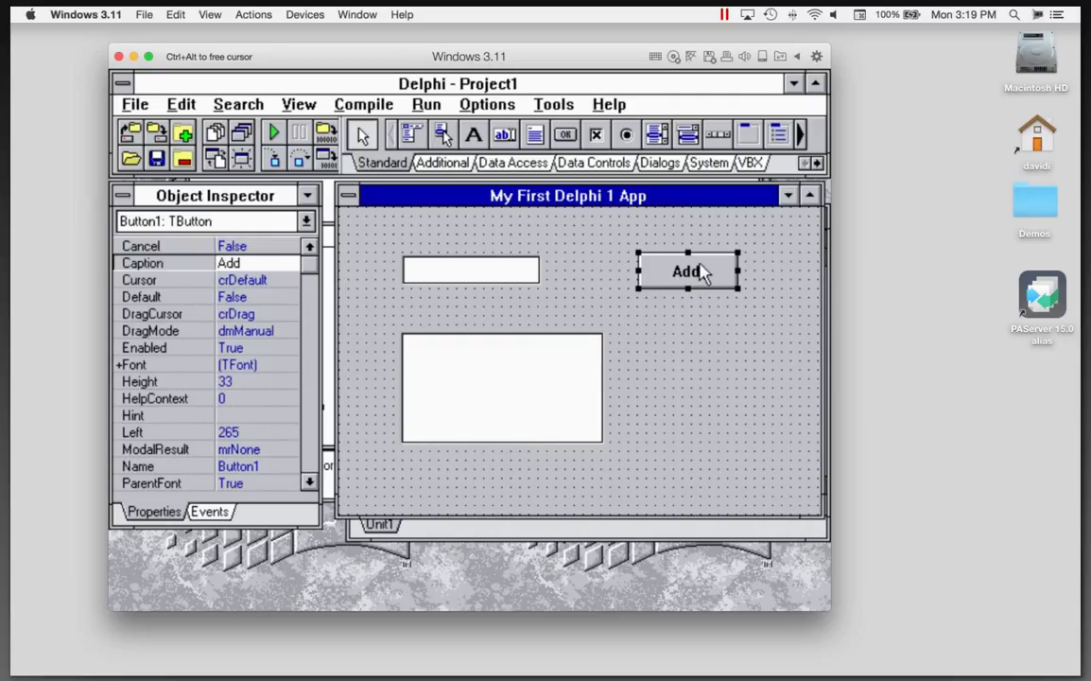
Write Button1Click so it calls ListBox1.Items.Add(Edit1.Text).
double_click(685, 273)
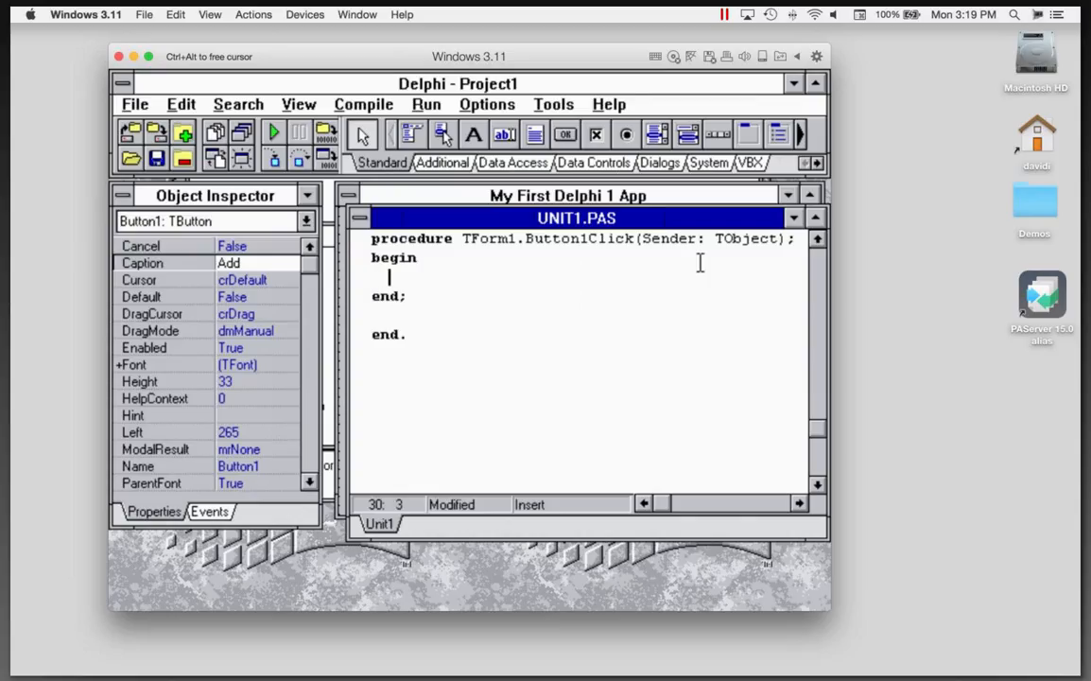
text(Button)
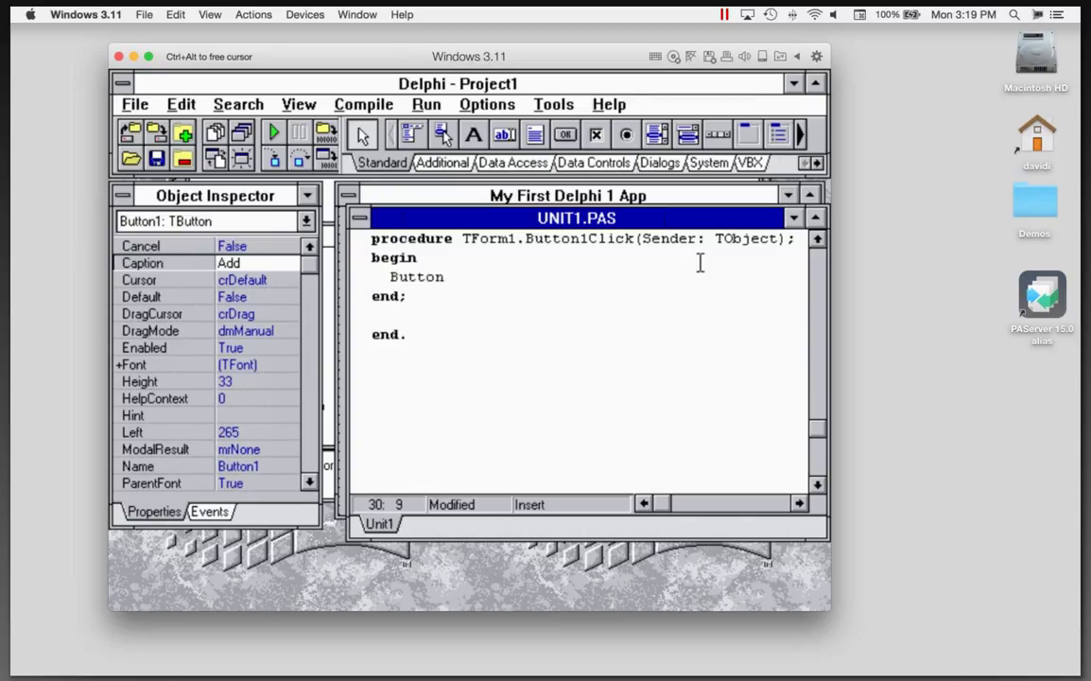
text(1.)
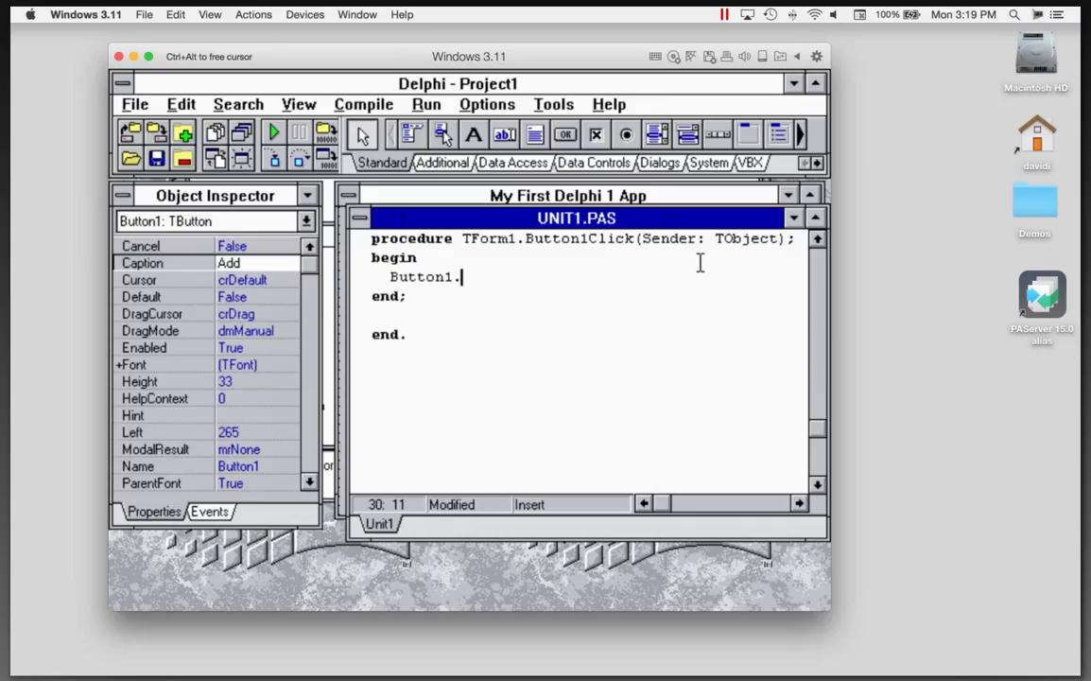
text(TExt)
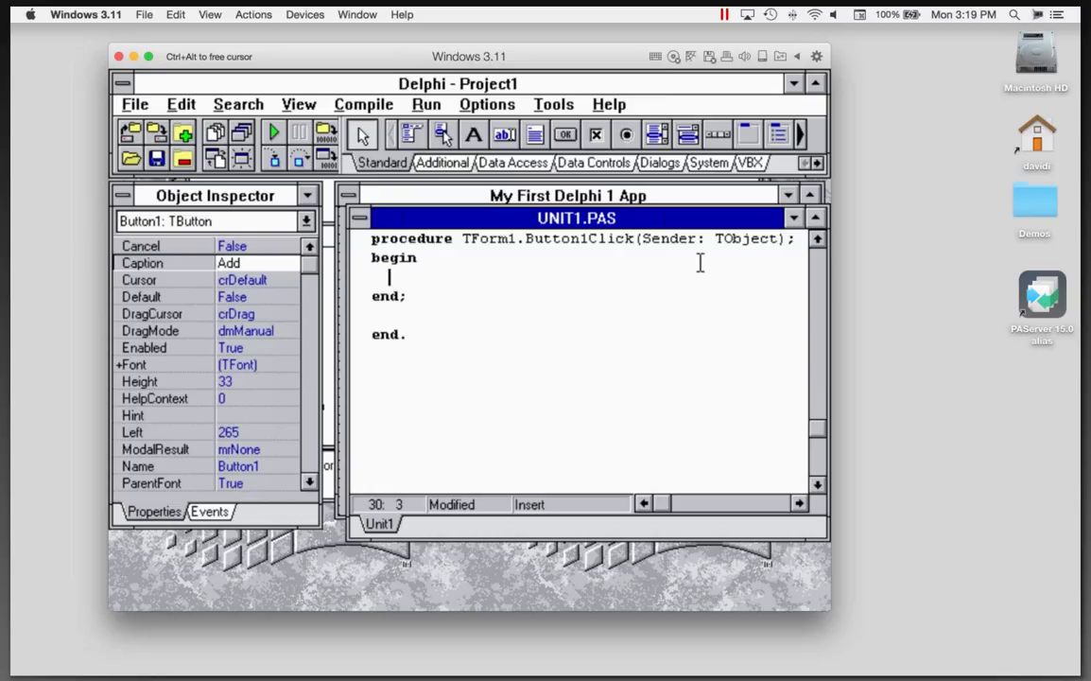
text(ListBox1)
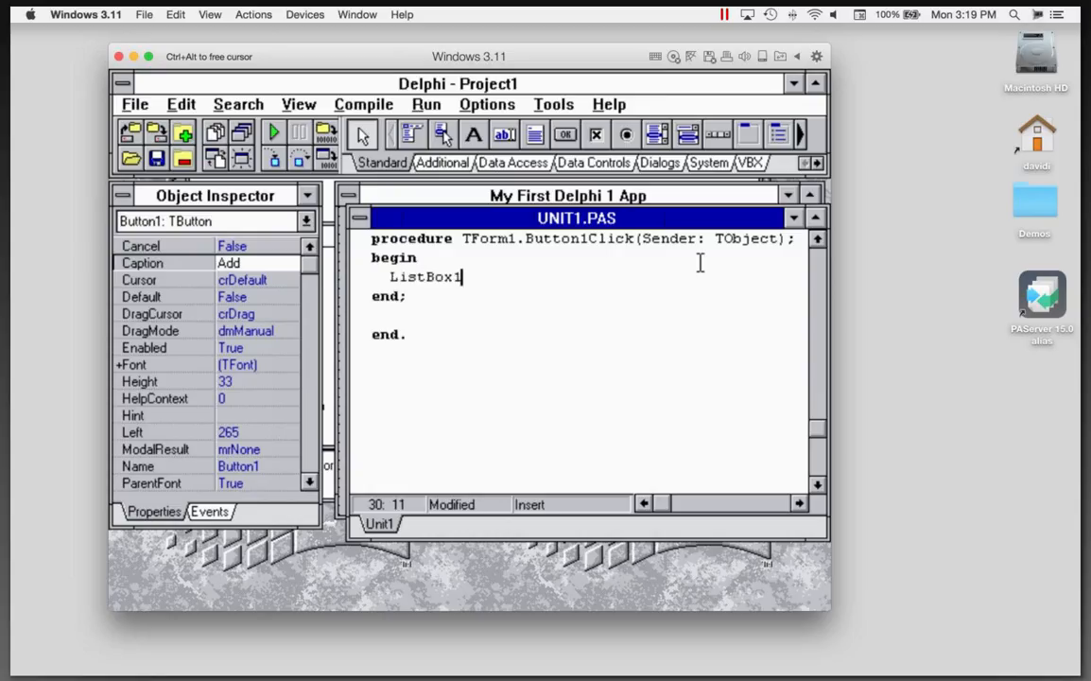
text(.Items.Add)
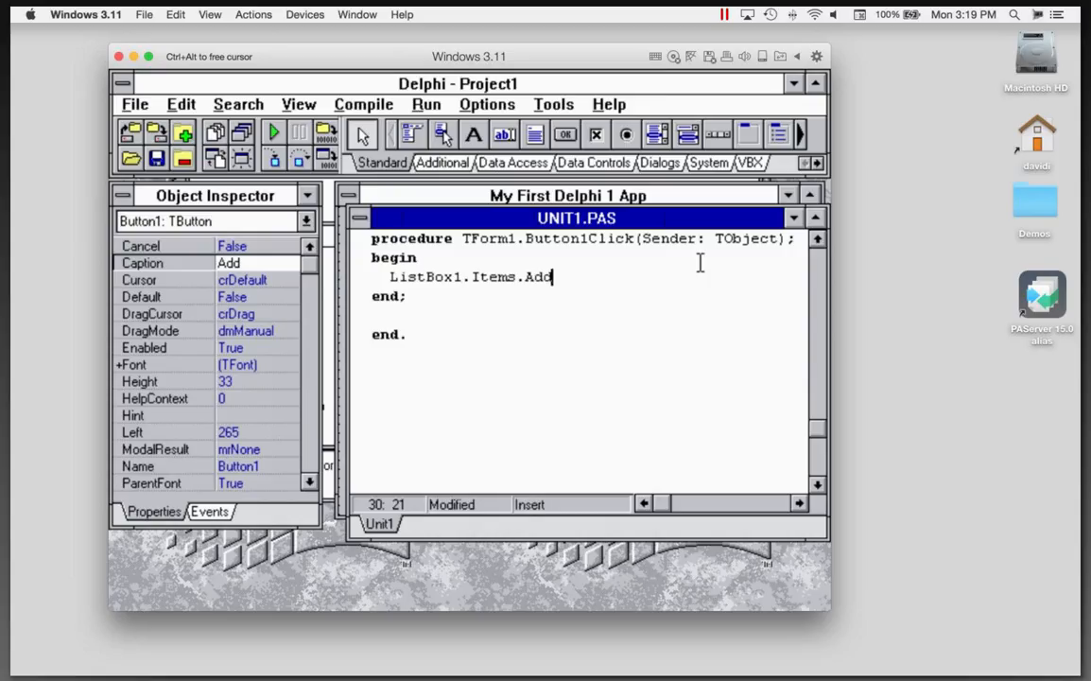
text(()
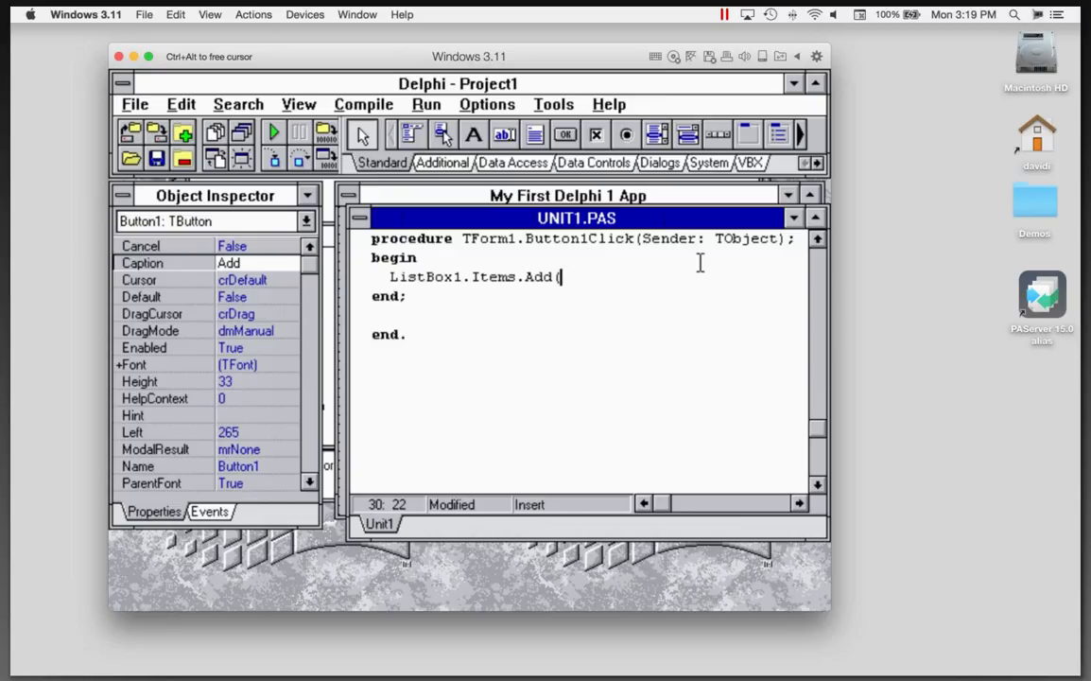
text(Edit1.)
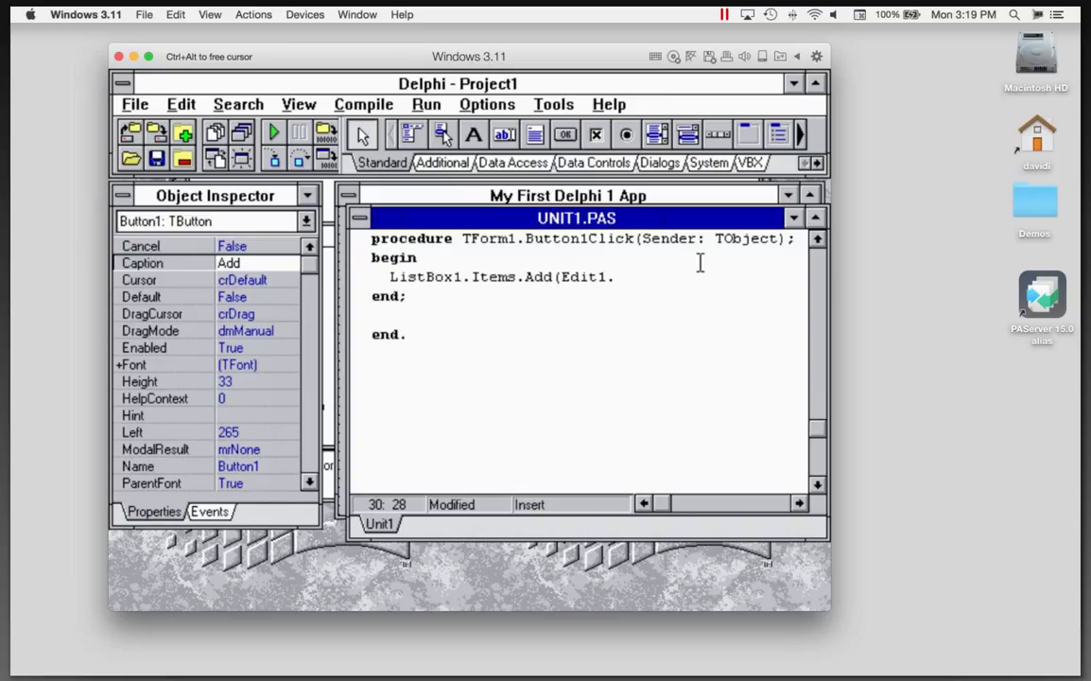
text(.Text)
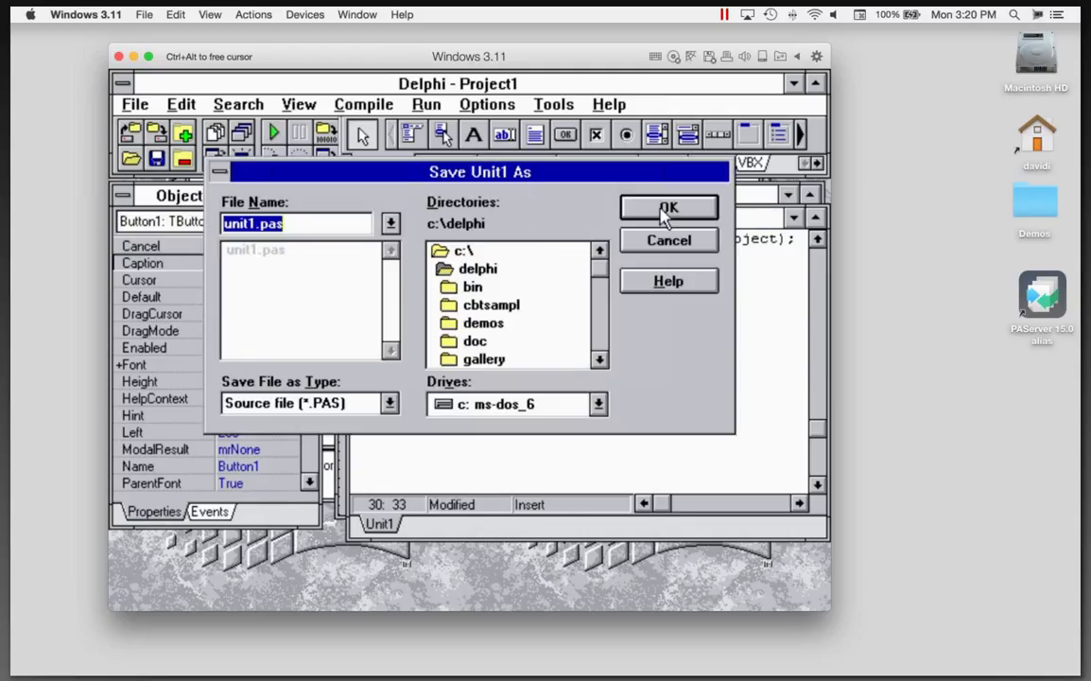
Run the project, saving the unit as unit1.pas when prompted.
click(669, 206)
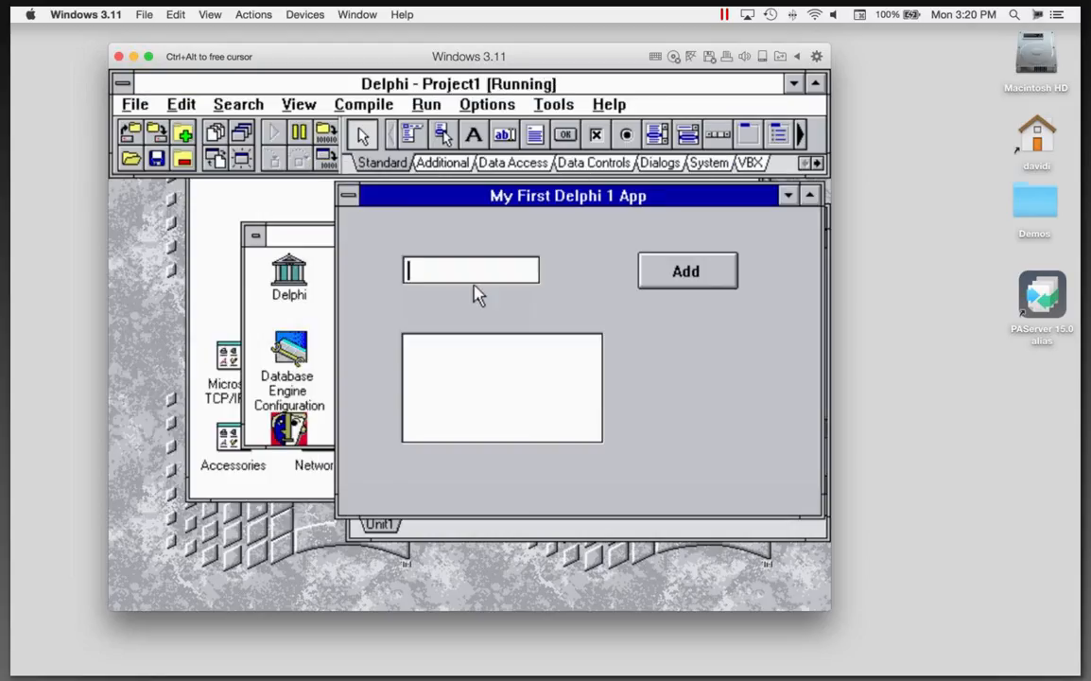
Enter 'Hello World' in the edit box and add it to the list.
text(Hello)
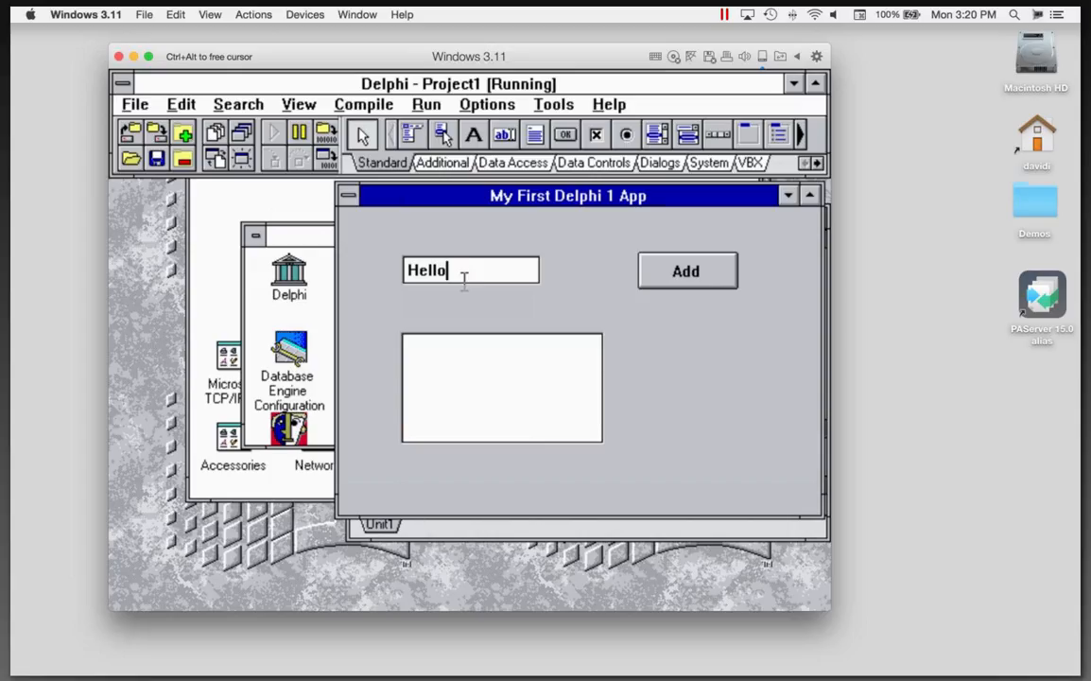
text(World)
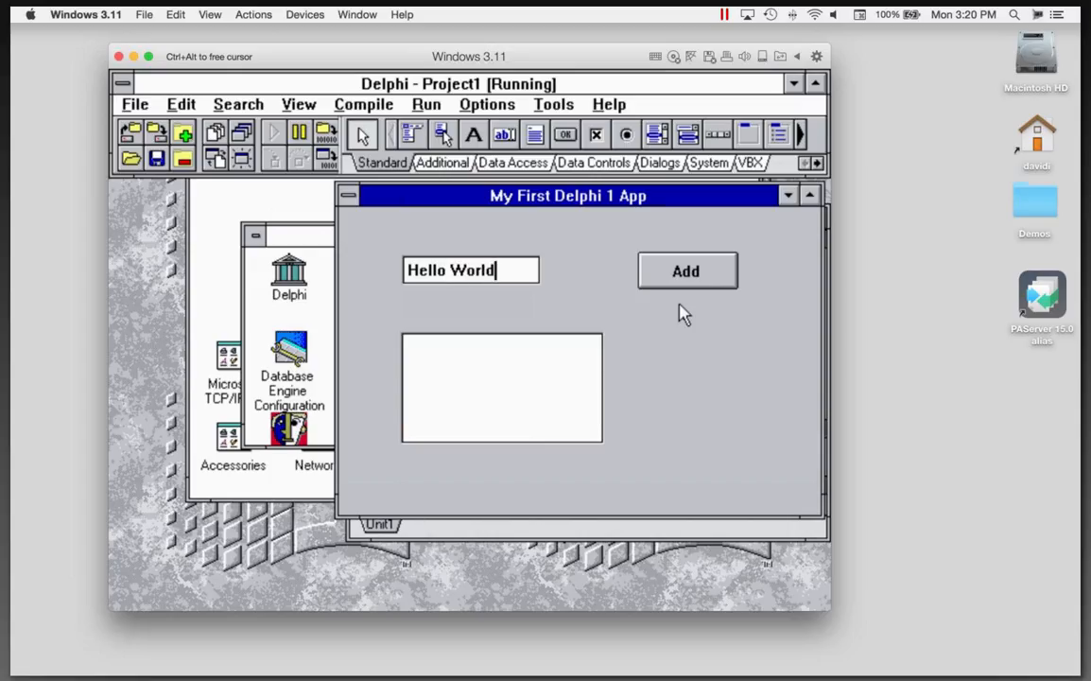
click(687, 271)
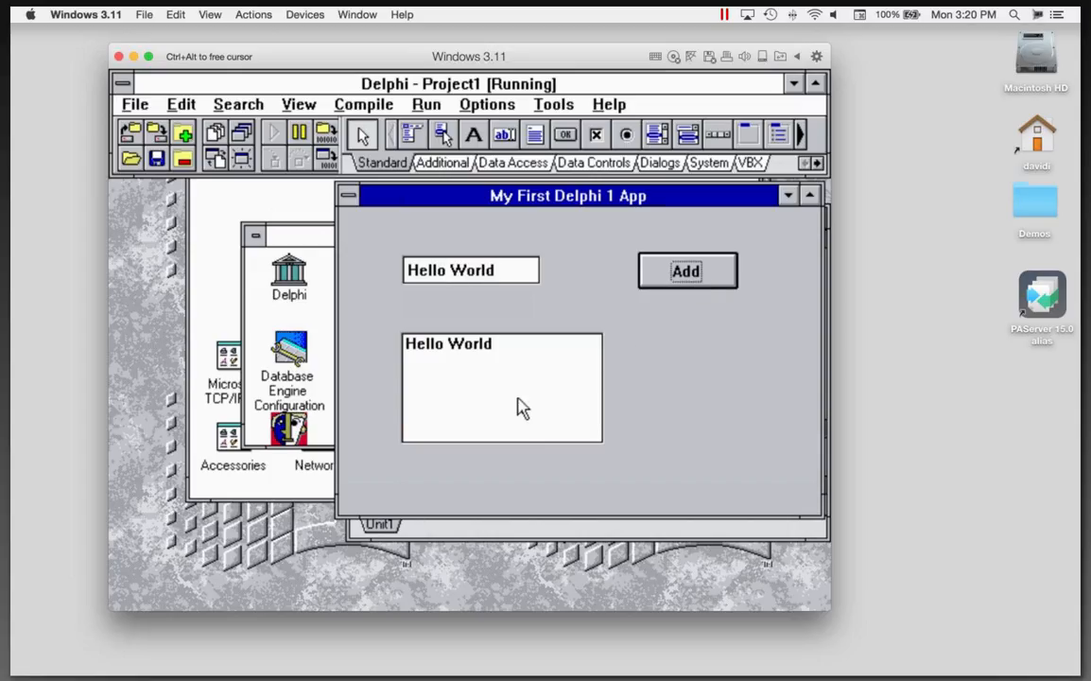
Replace the text with 'Delphi Rocks!' and add it to the list.
click(499, 269)
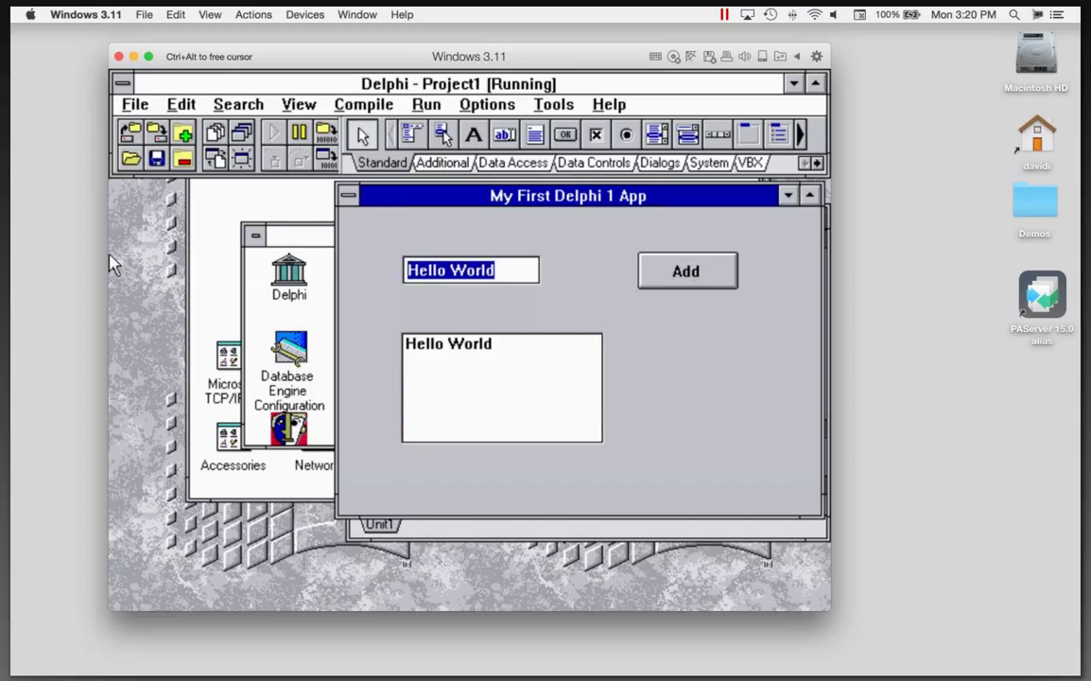
text(Delphi R)
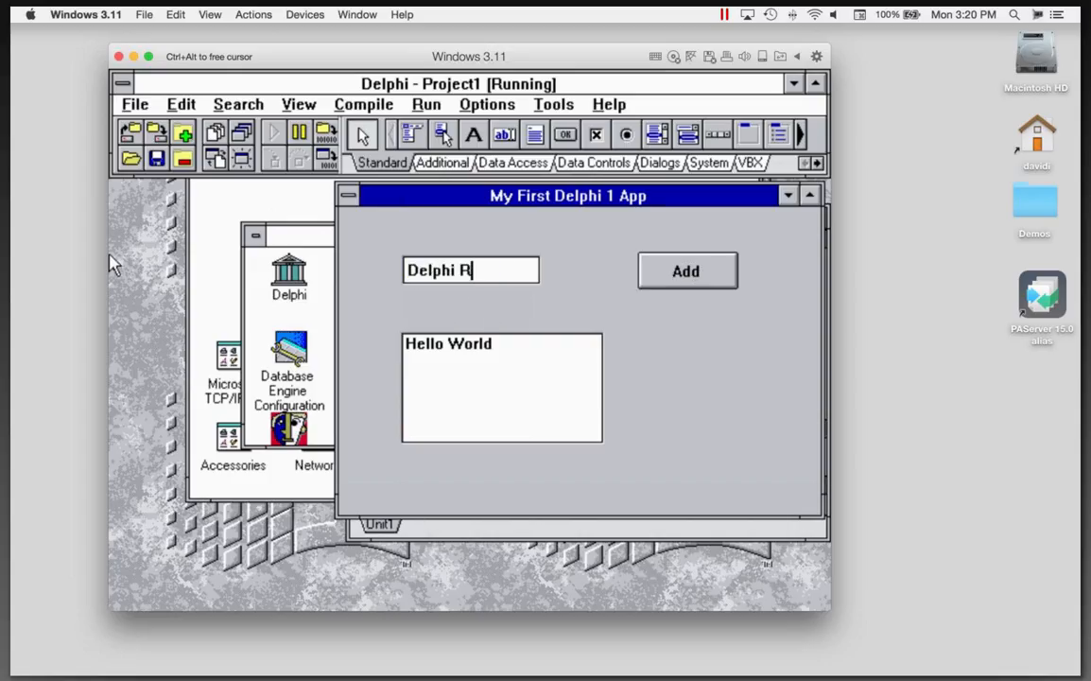
text(ocks!)
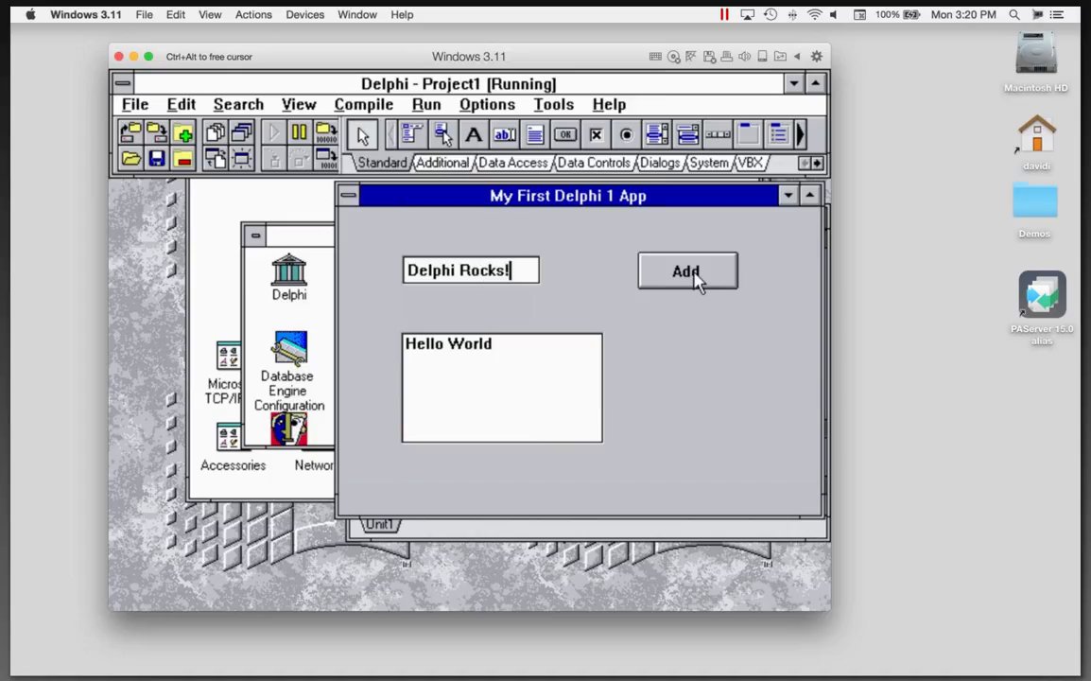
click(686, 272)
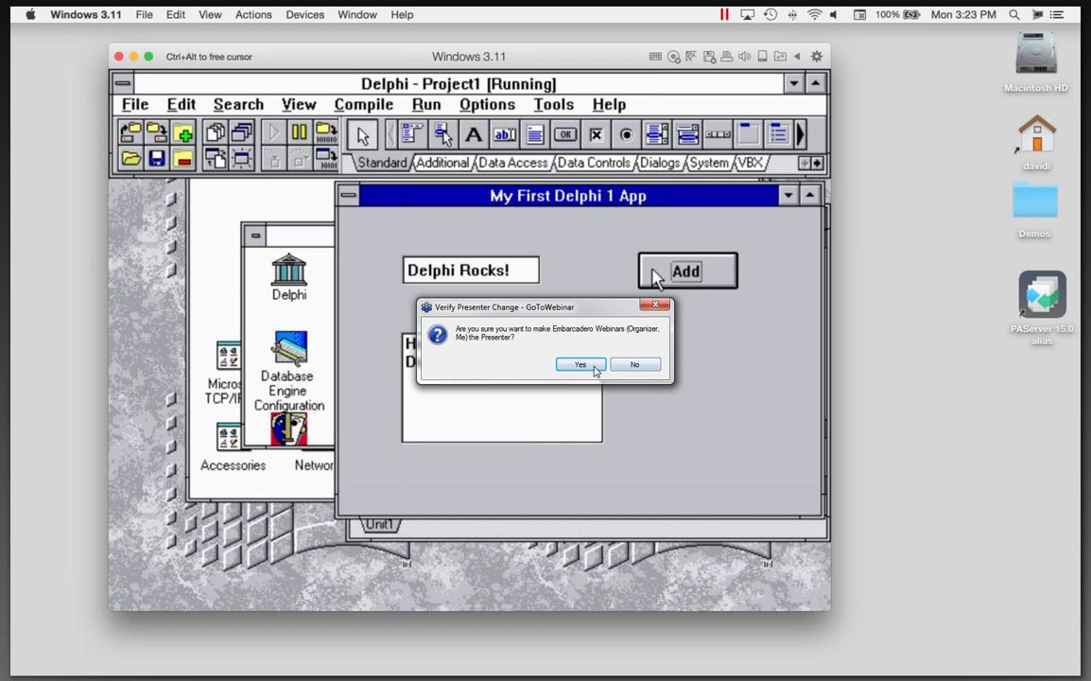
Confirm Yes in the Verify Presenter Change dialog to hand over presenting.
click(578, 363)
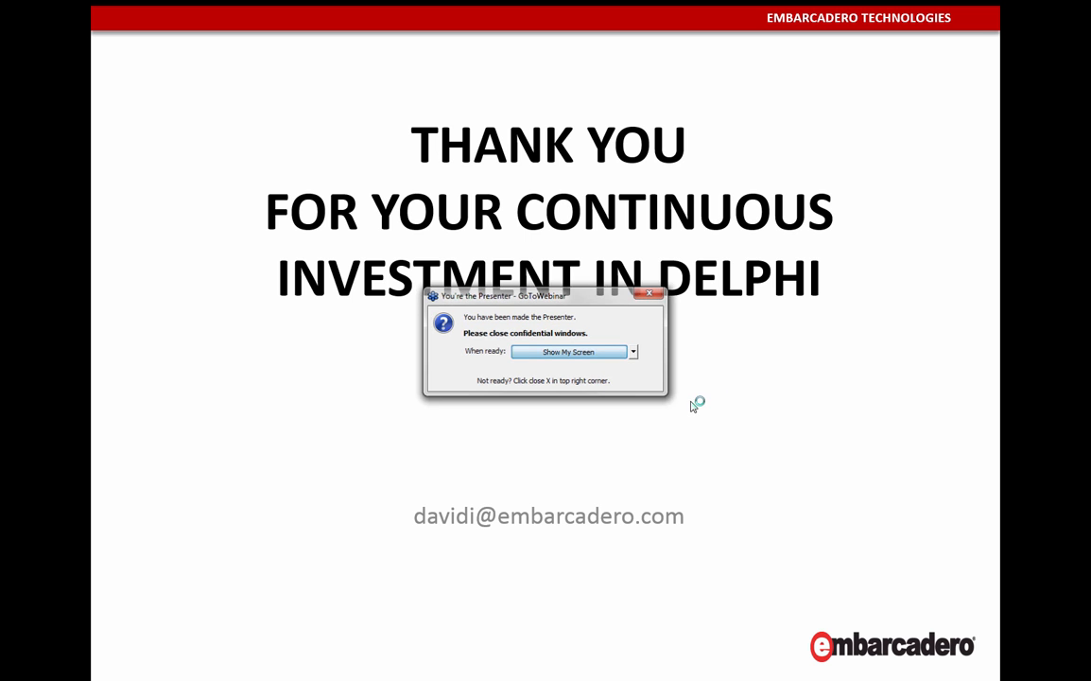